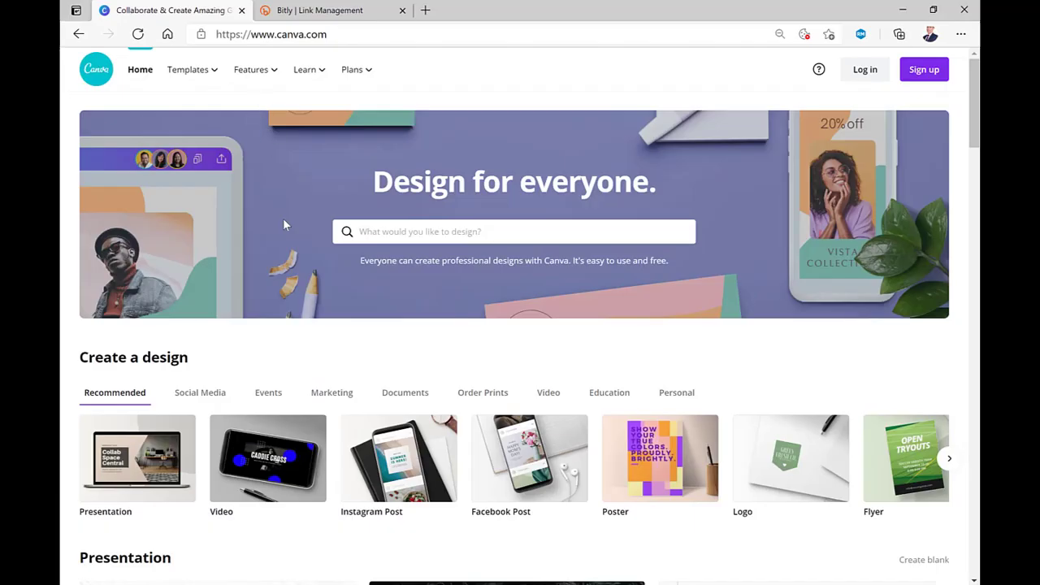
mouse_move(558, 375)
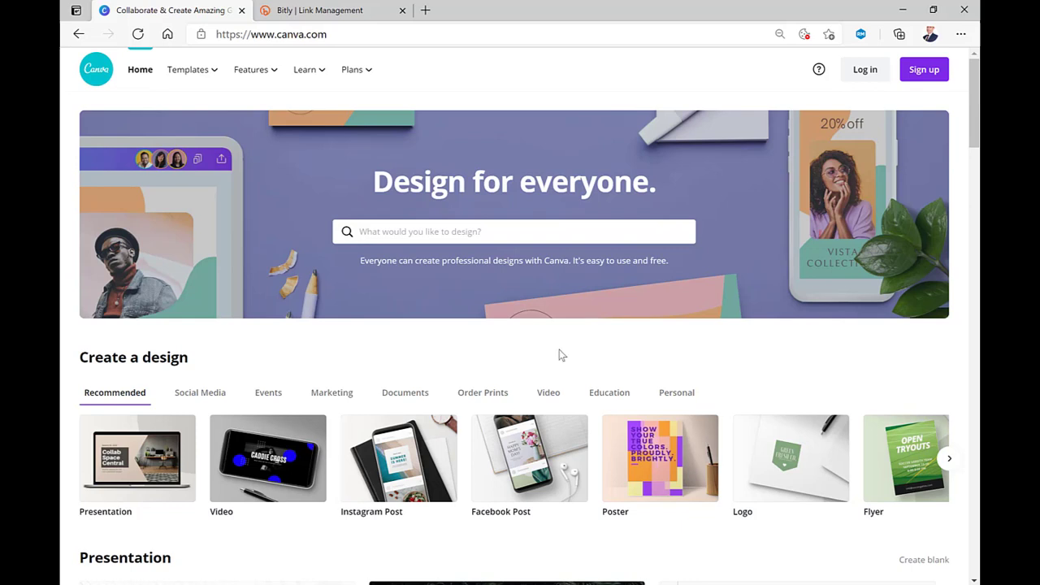
mouse_move(649, 5)
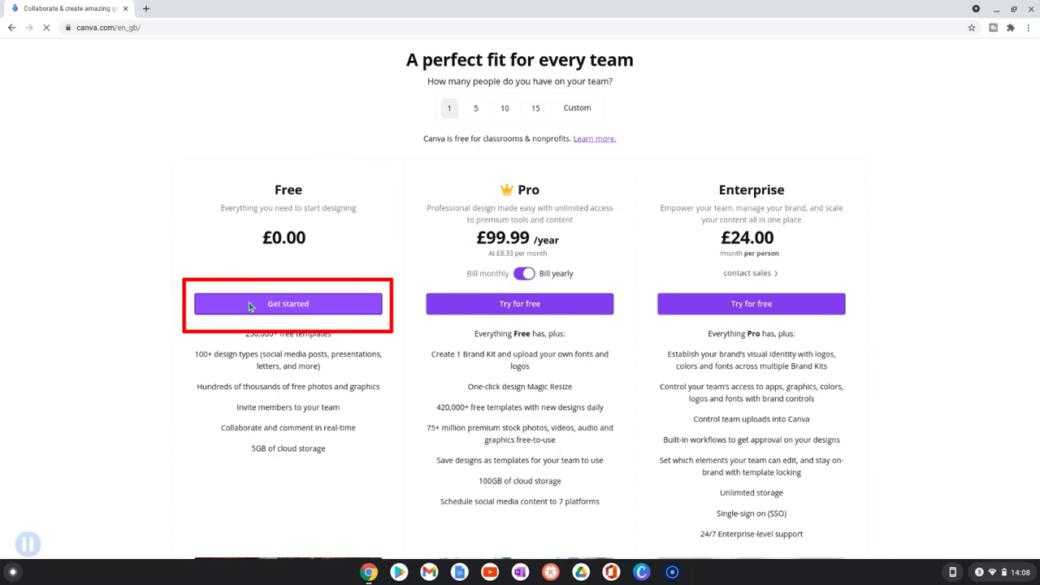
Choose the Free plan sign-up, then log in with an existing Canva account
click(288, 303)
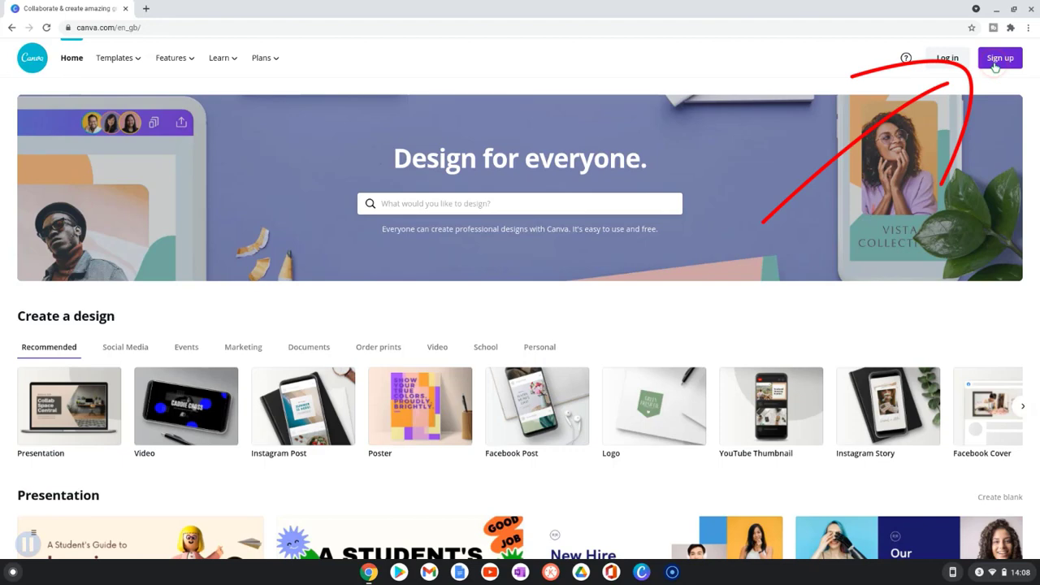
click(999, 58)
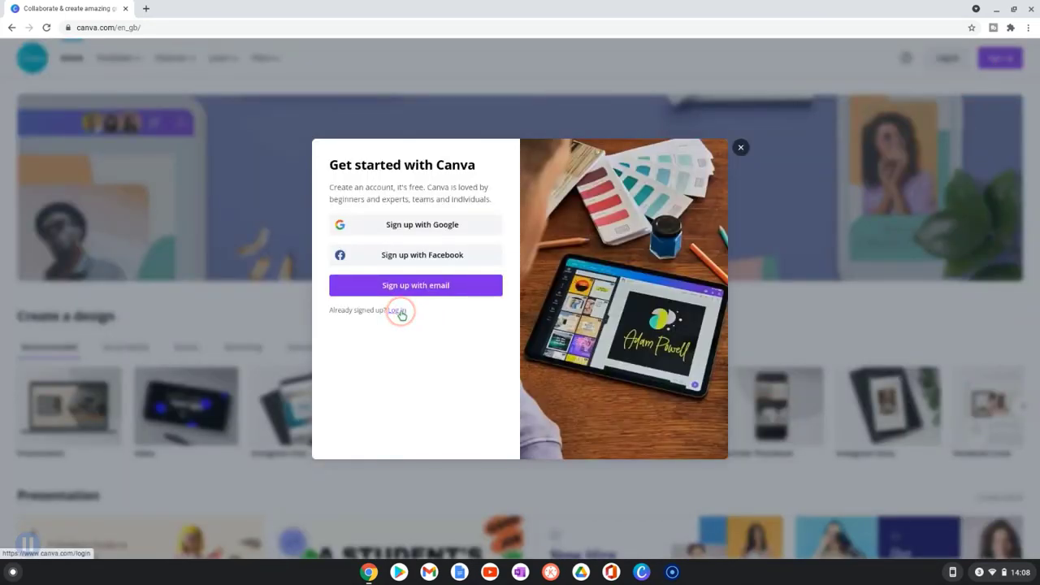
click(398, 310)
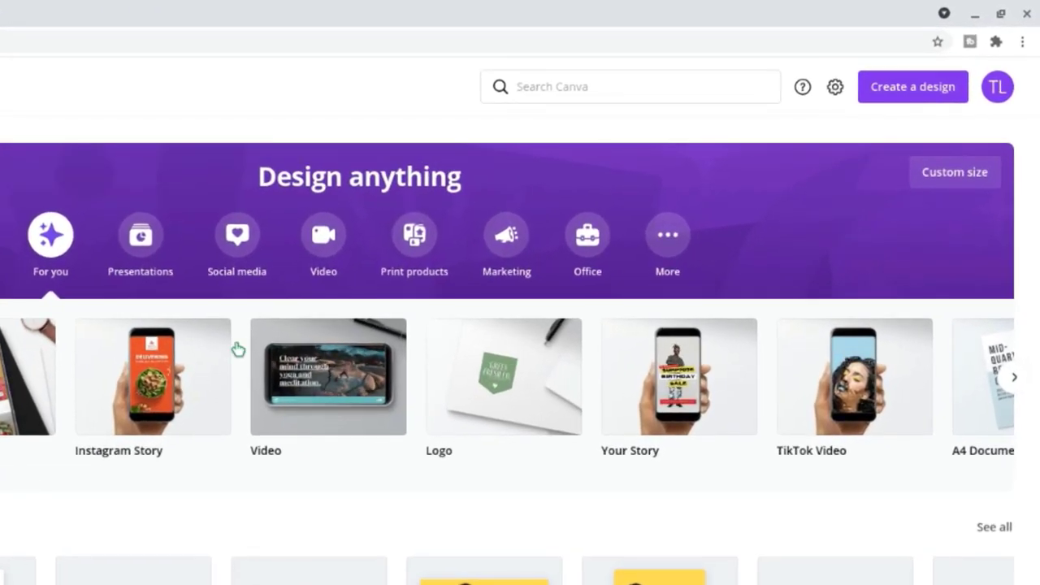
Search for 'bio' and browse Bio Link Website templates to open the Instagram Micro site design
click(630, 86)
text(bio)
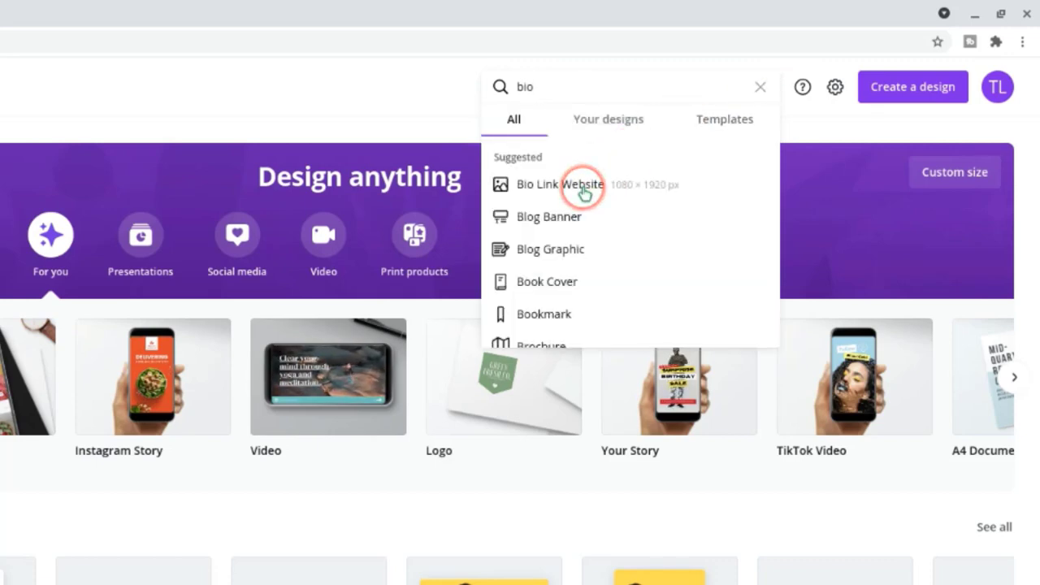
click(558, 184)
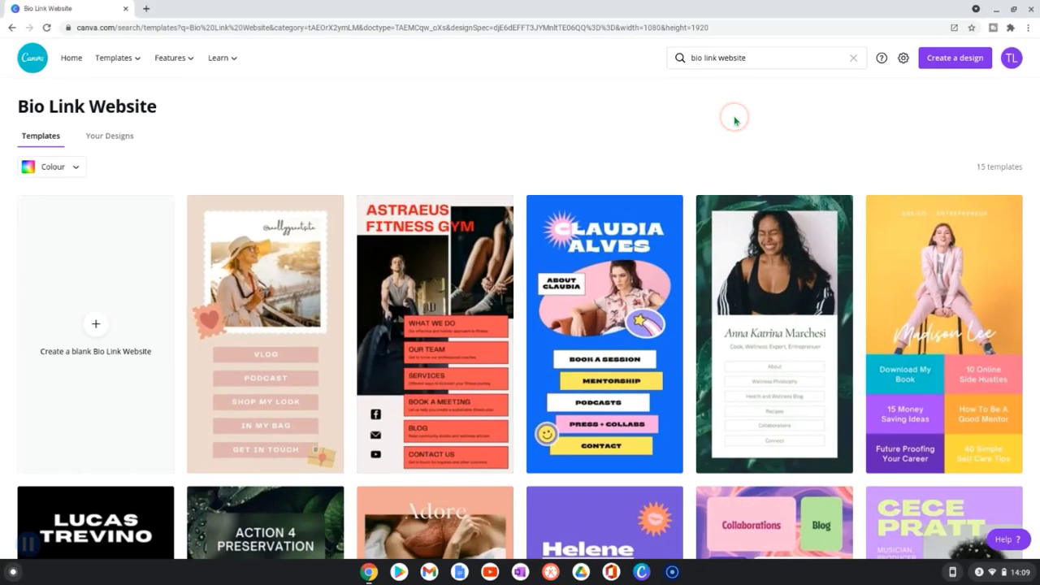
scroll(down, 3)
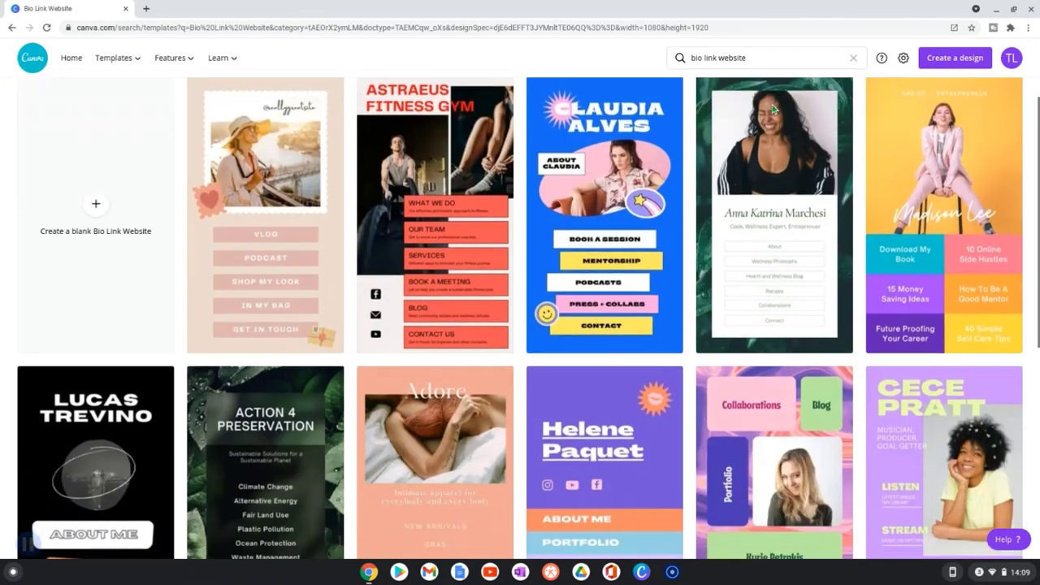
scroll(down, 3)
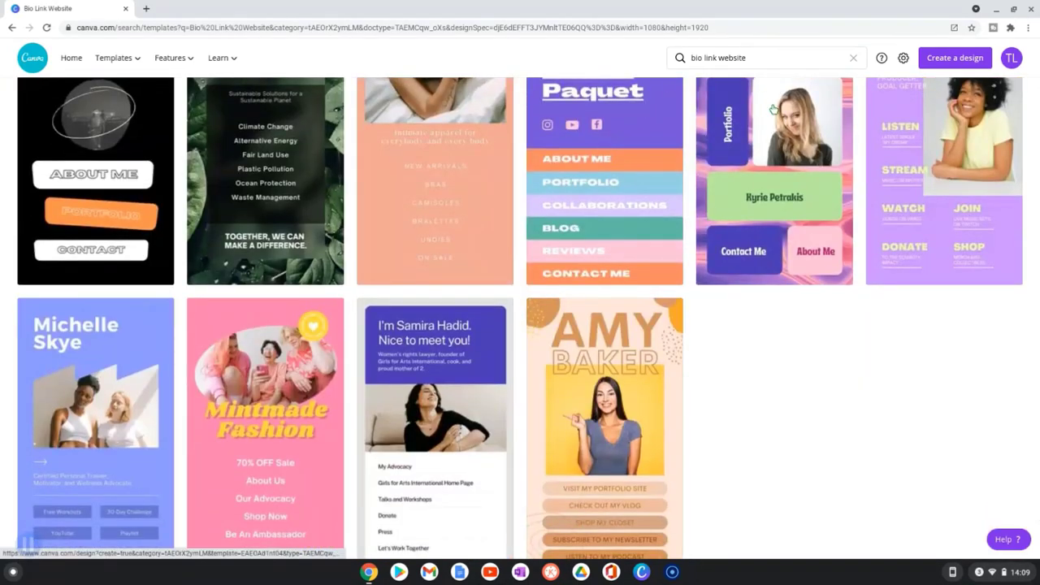
scroll(up, 3)
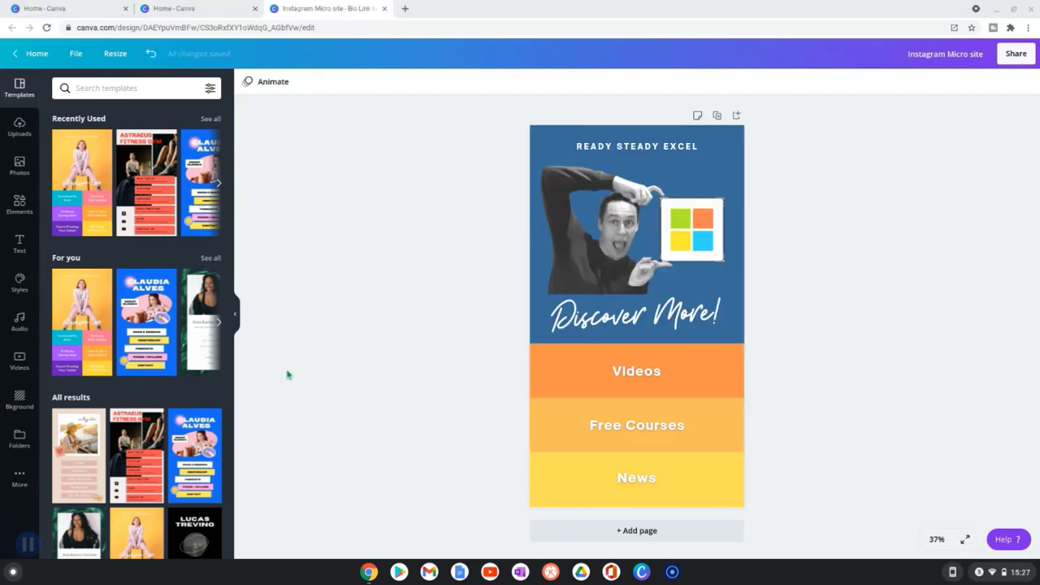
click(636, 371)
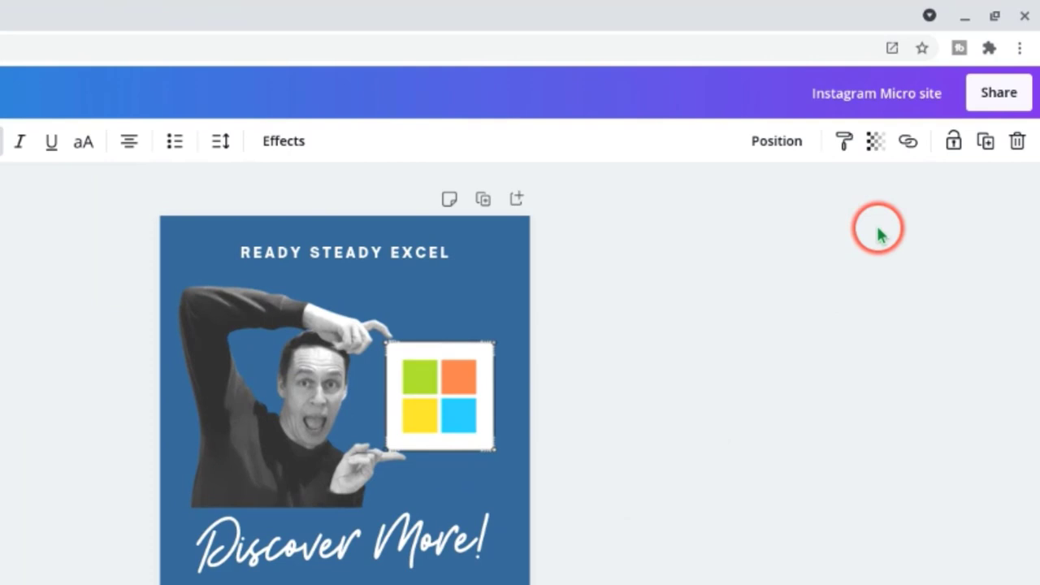
click(907, 140)
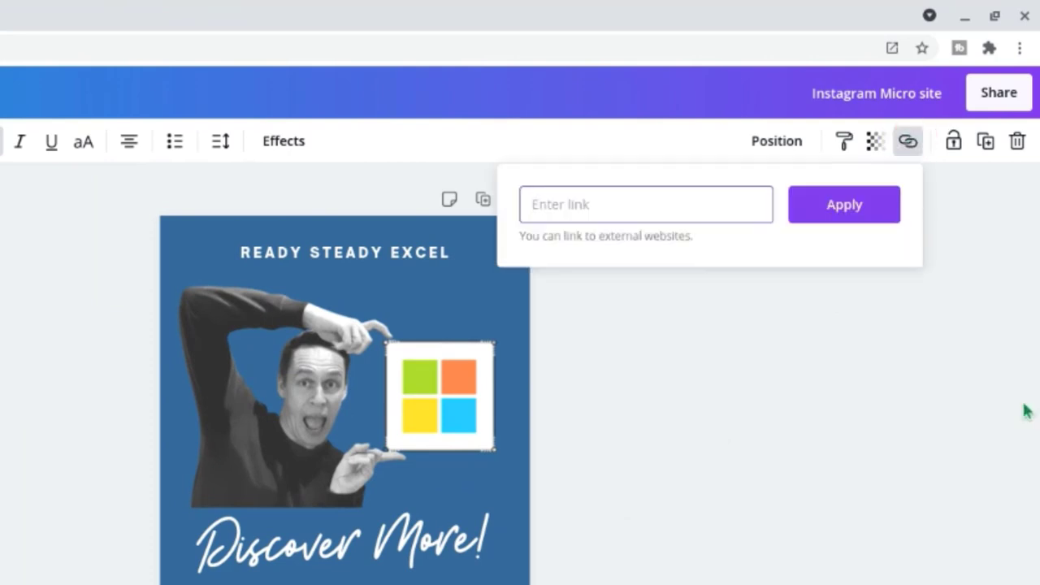
text(www.youtube.com/c/readysteadyexcel)
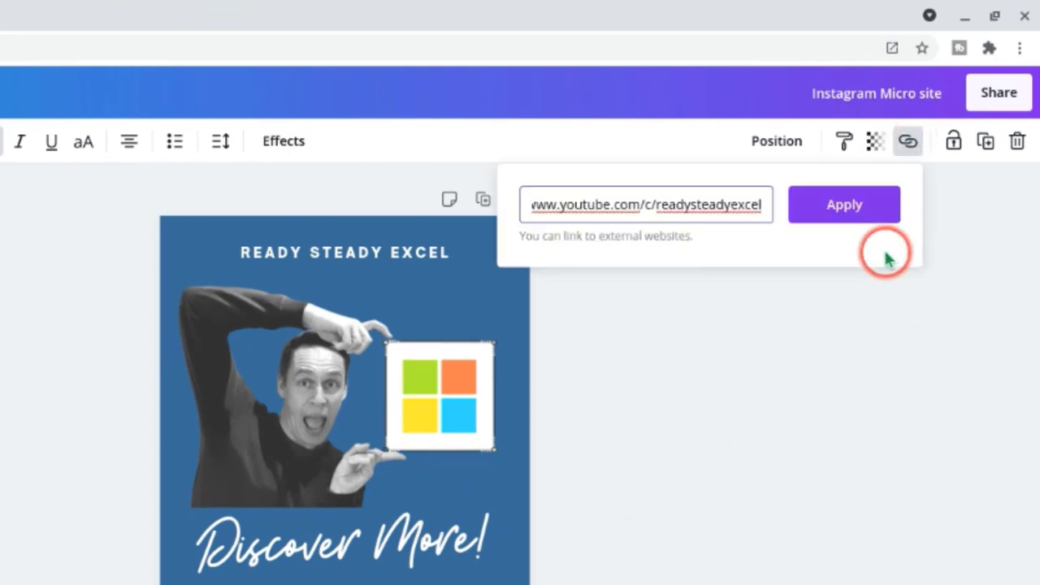
click(843, 204)
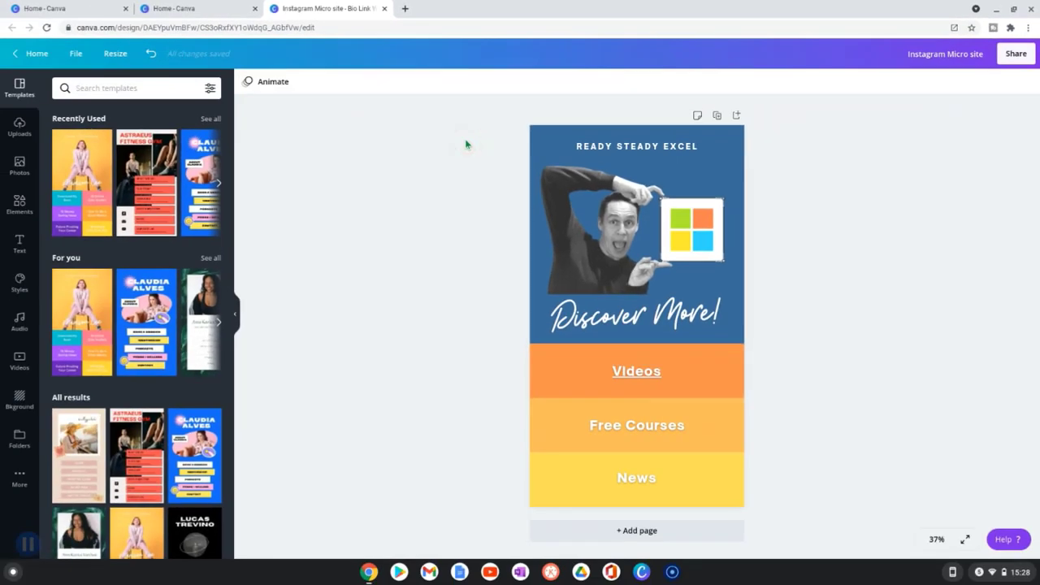
Remove the Videos label underline and attach the link to the orange Videos bar
click(636, 371)
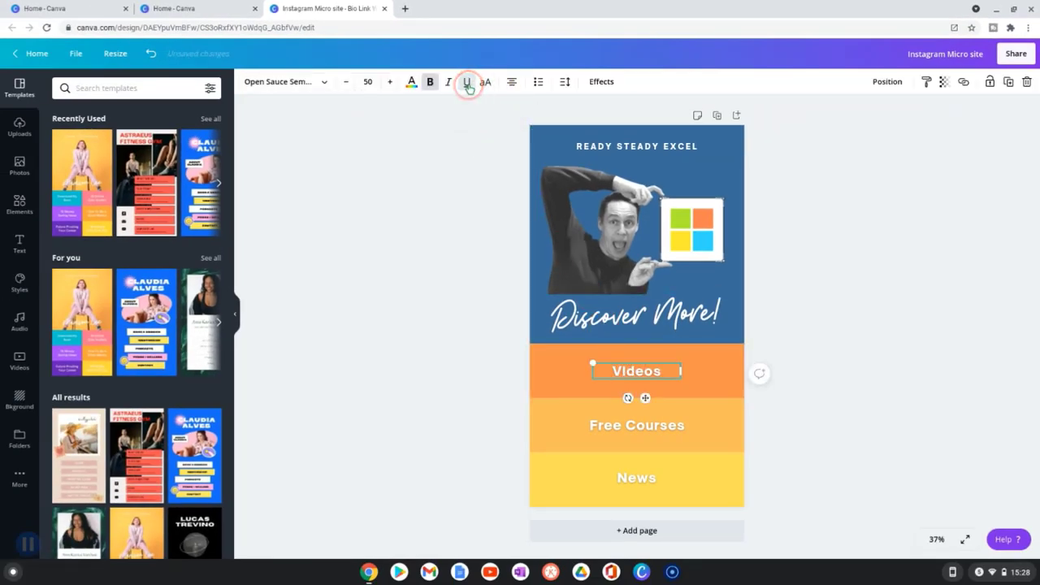
click(536, 370)
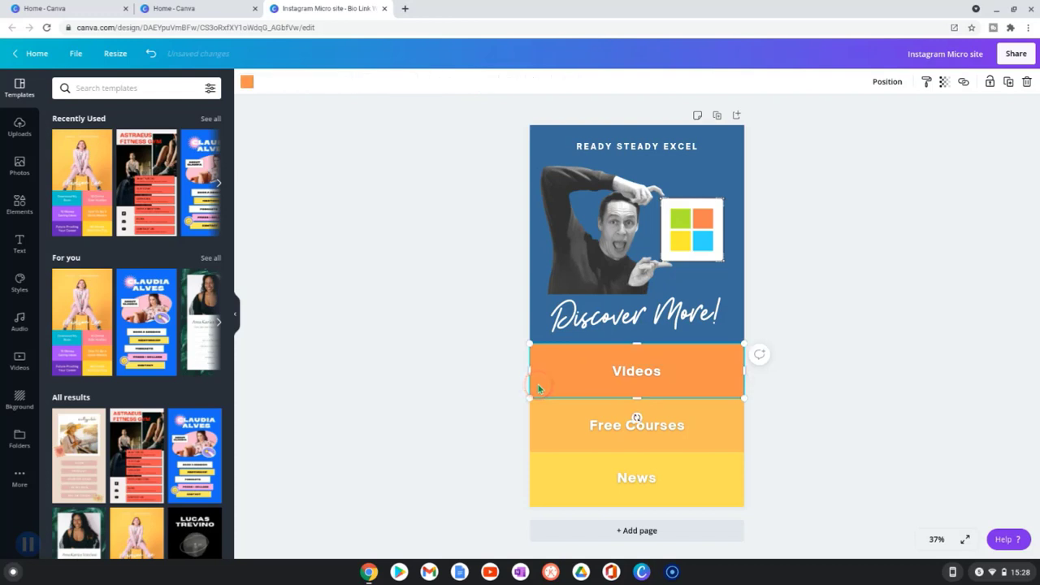
click(636, 371)
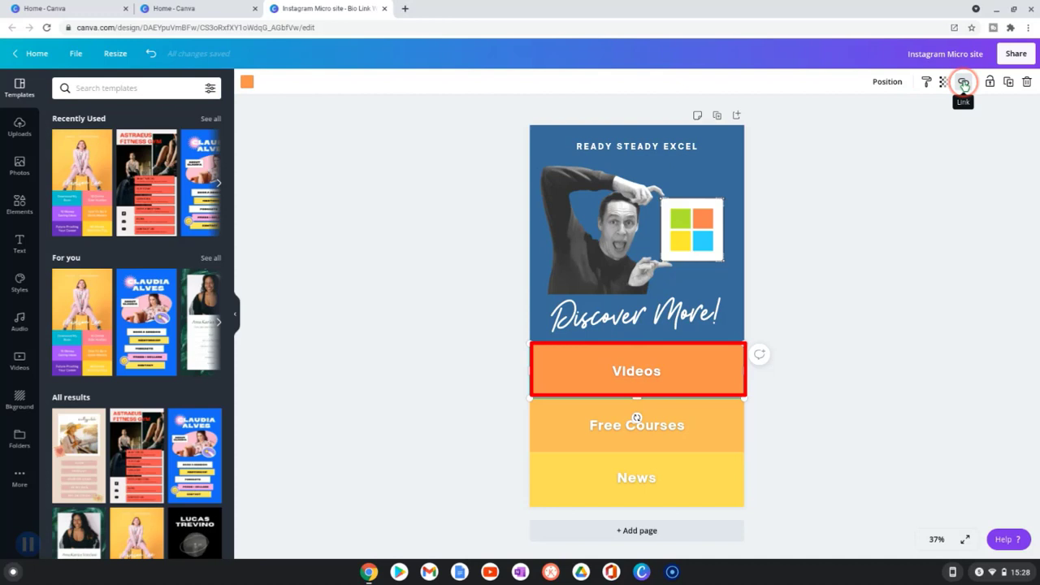
click(963, 81)
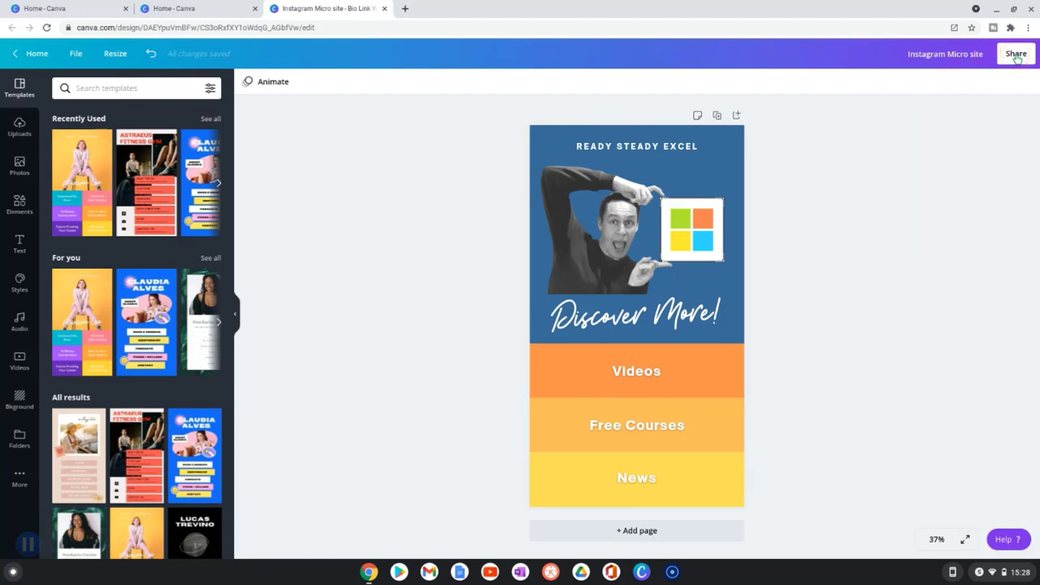
Publish via Share > Website with the Scrolling web style and open the live site
click(1015, 54)
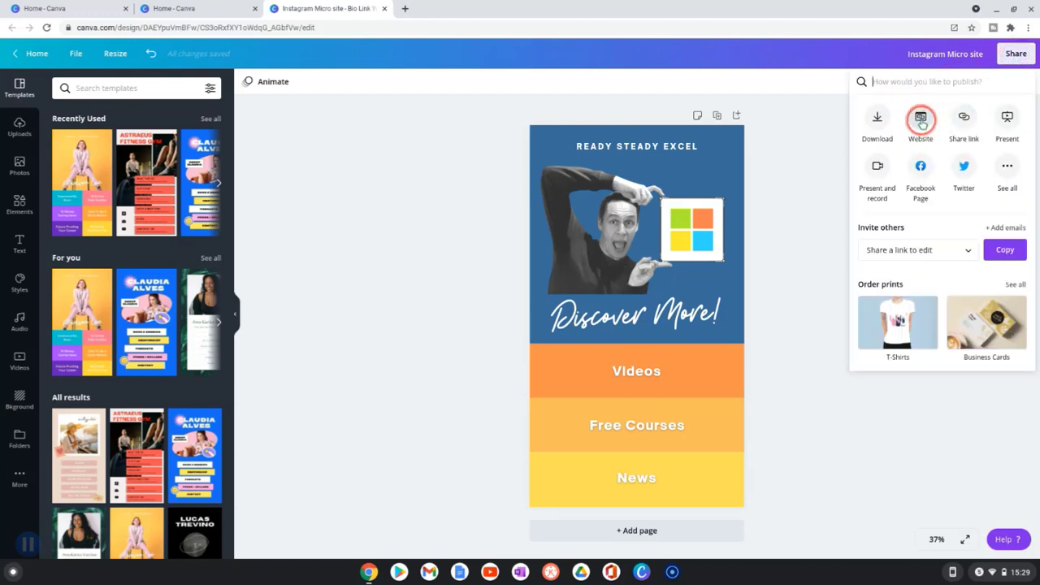
click(919, 118)
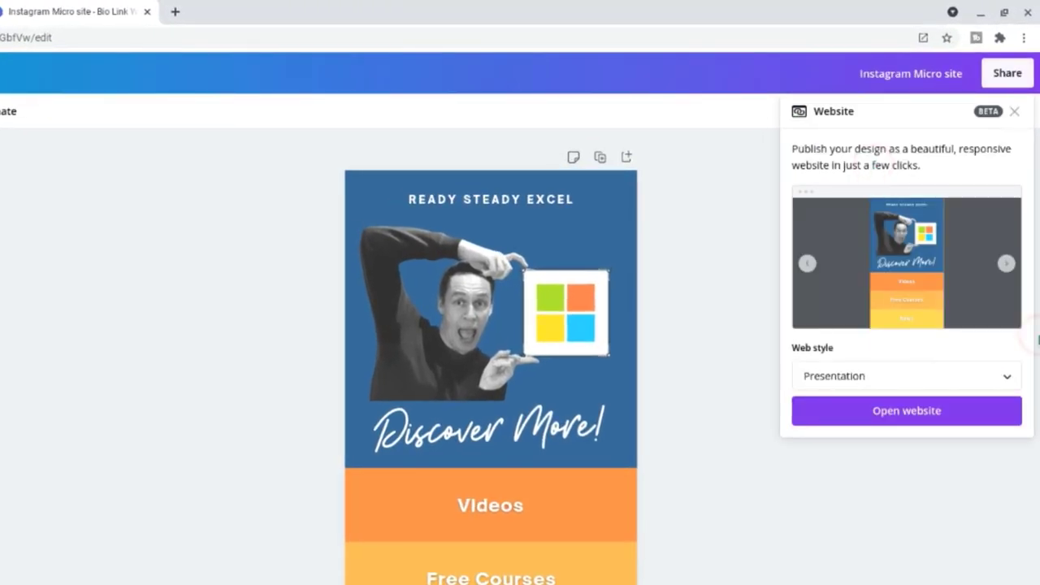
click(905, 376)
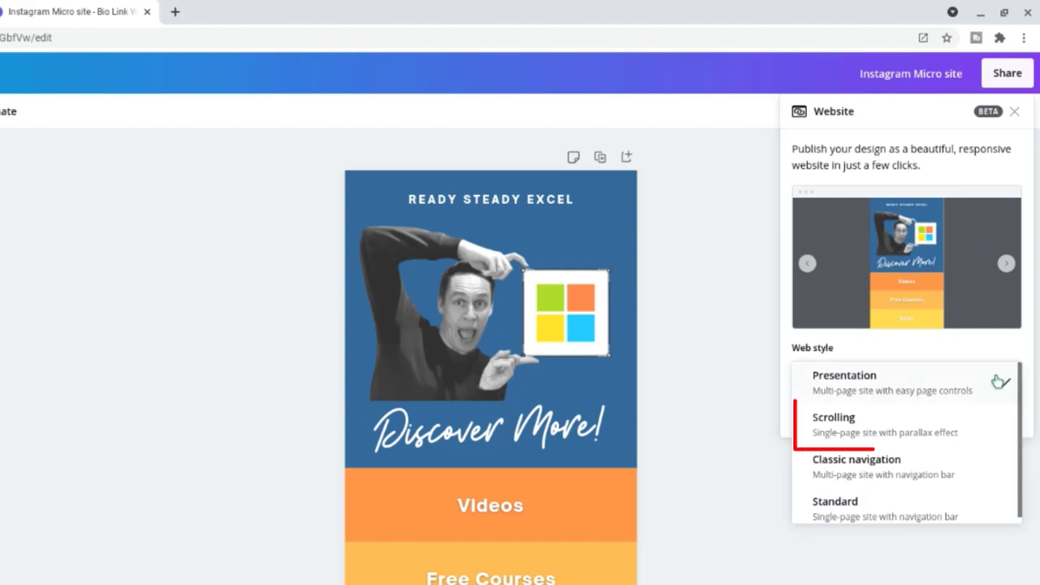
click(832, 416)
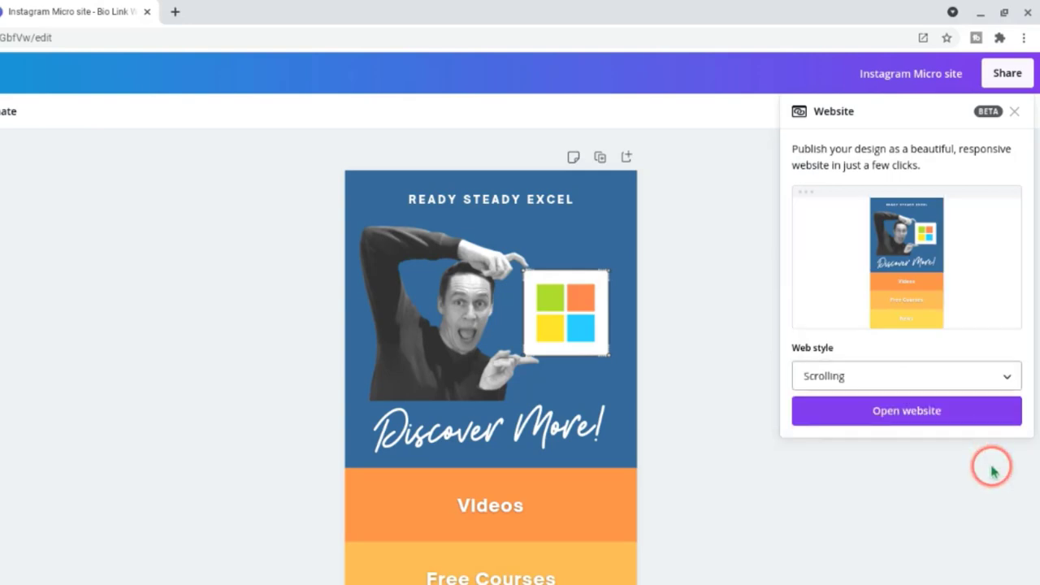
click(905, 410)
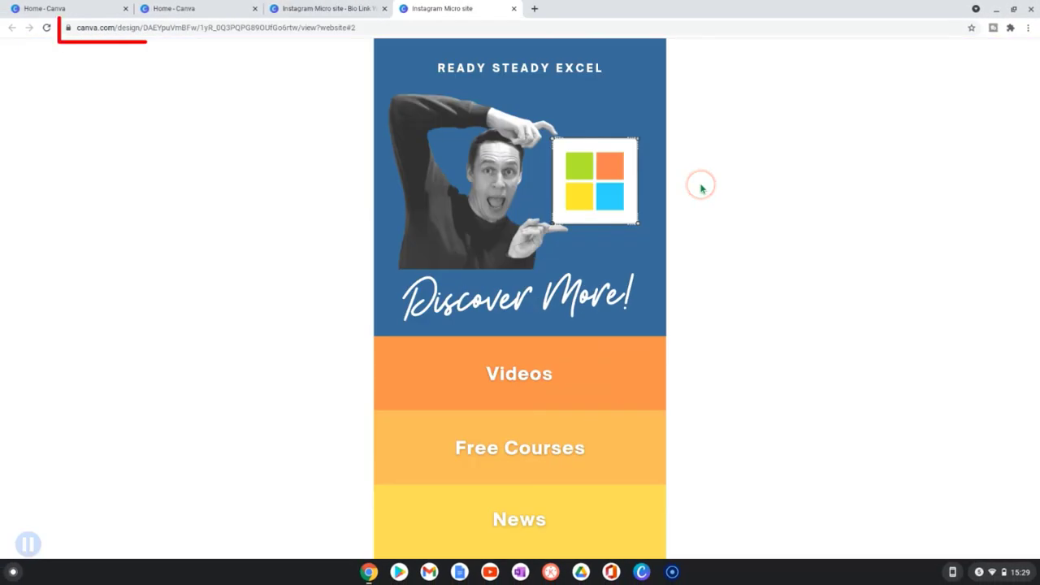